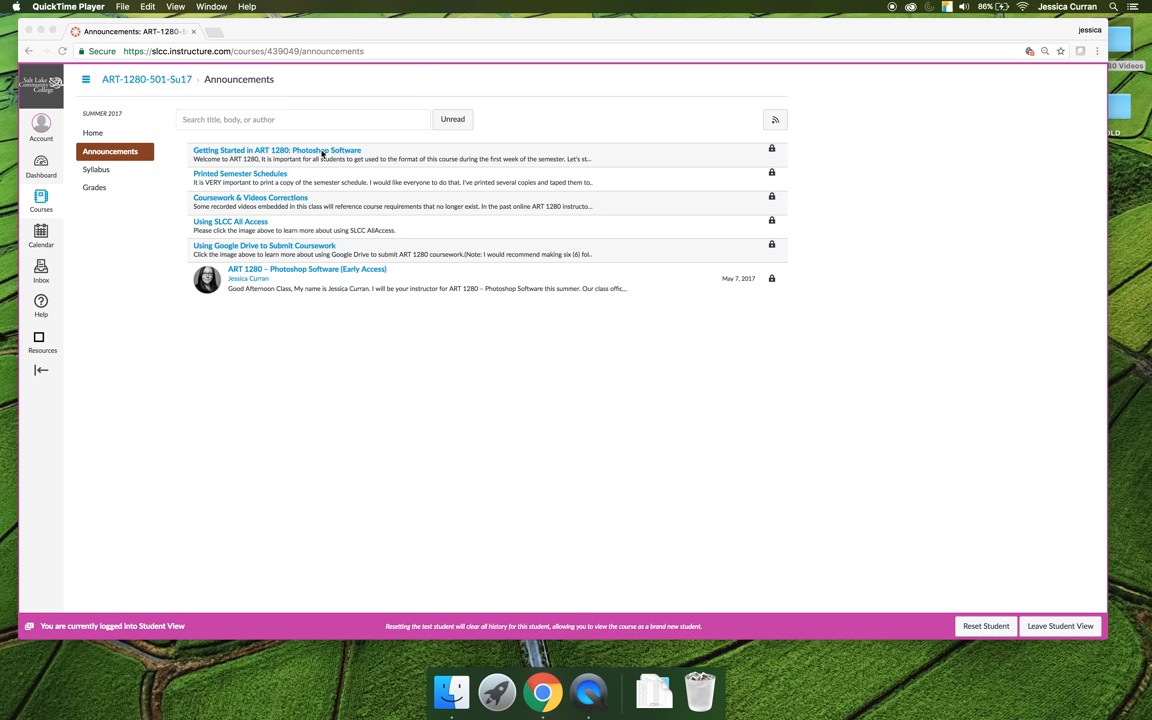
- Open the 'Getting Started in ART 1280: Photoshop Software' announcement in a new tab
click(542, 691)
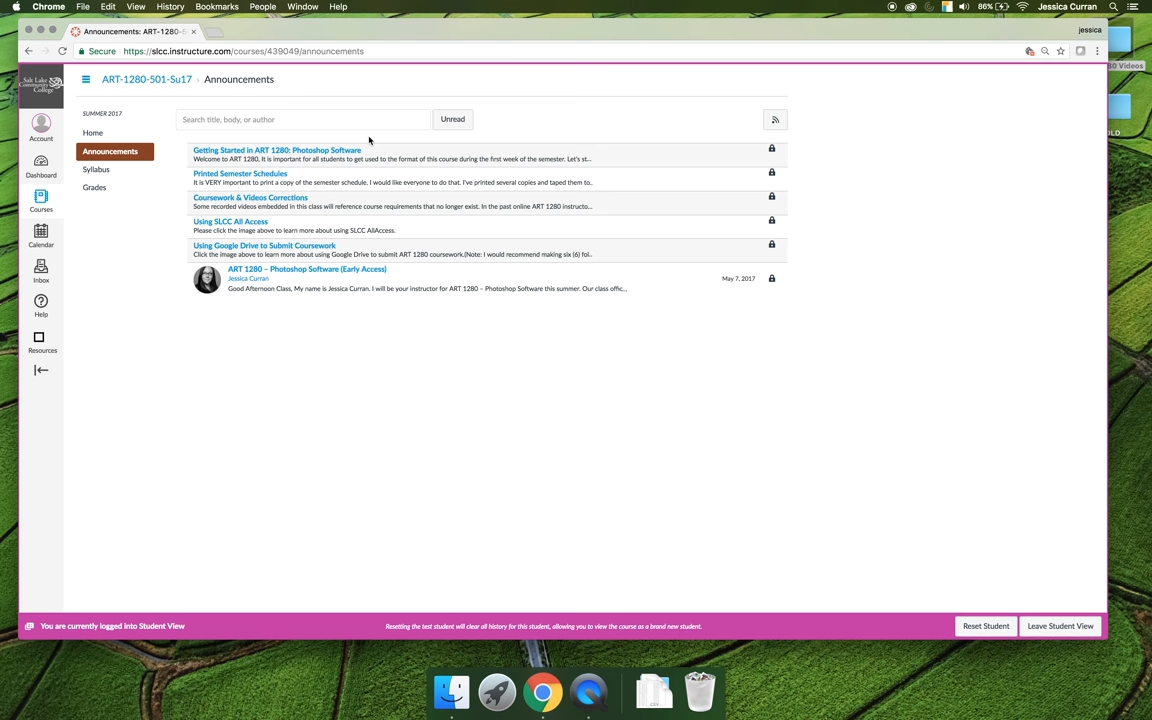
click(281, 149)
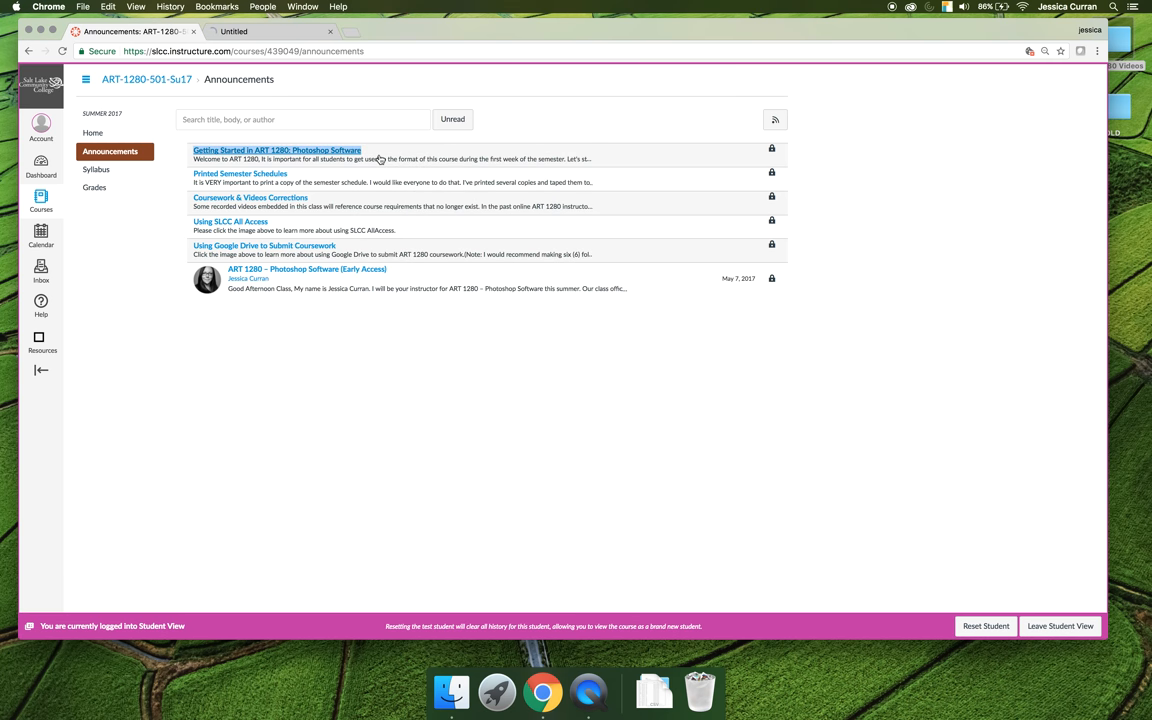
- View the Getting Started announcement tab, then return to the Announcements list
click(286, 149)
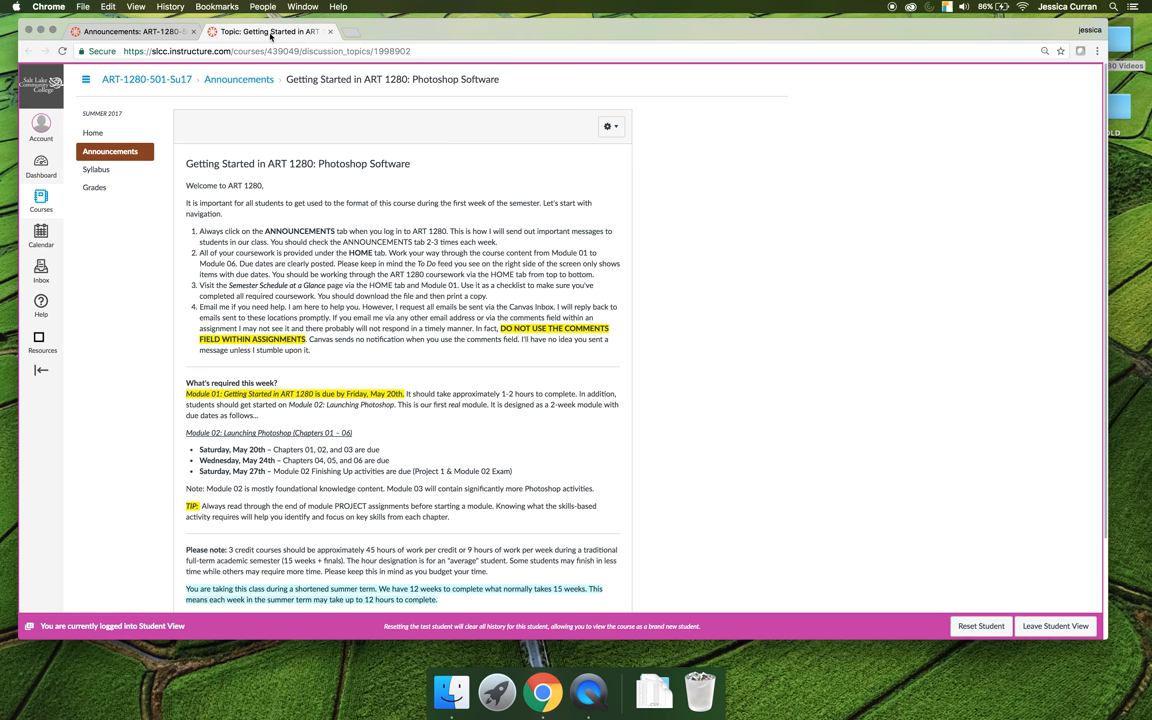
click(140, 33)
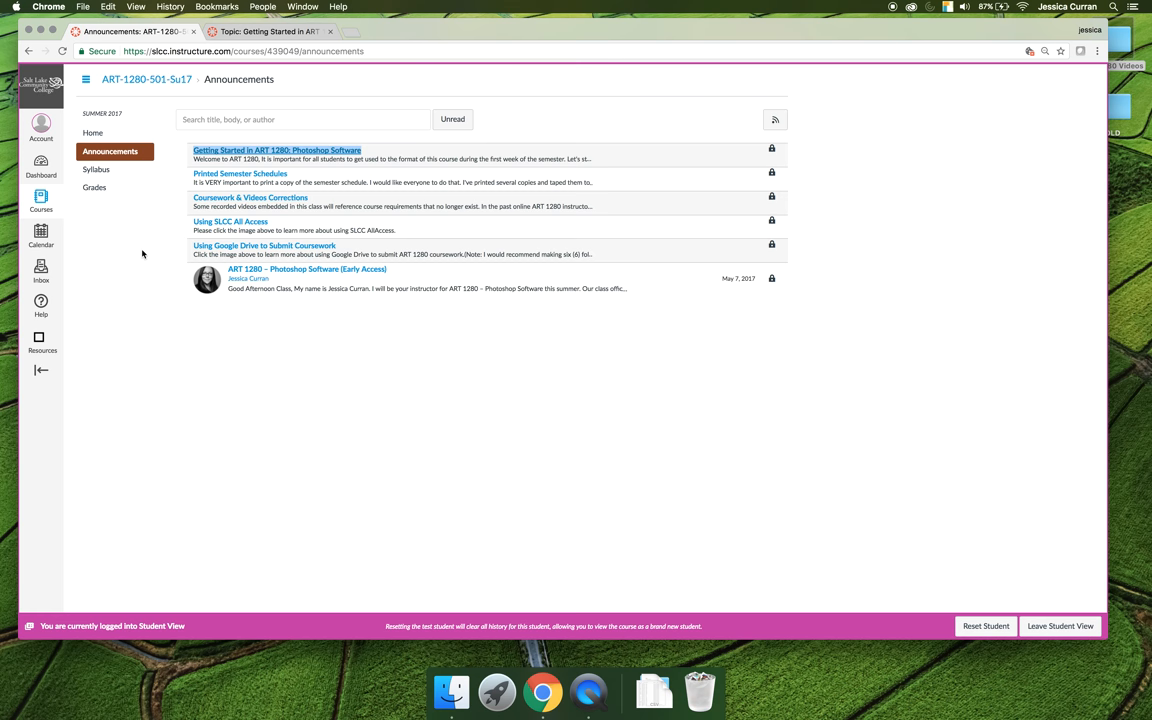
mouse_move(190, 211)
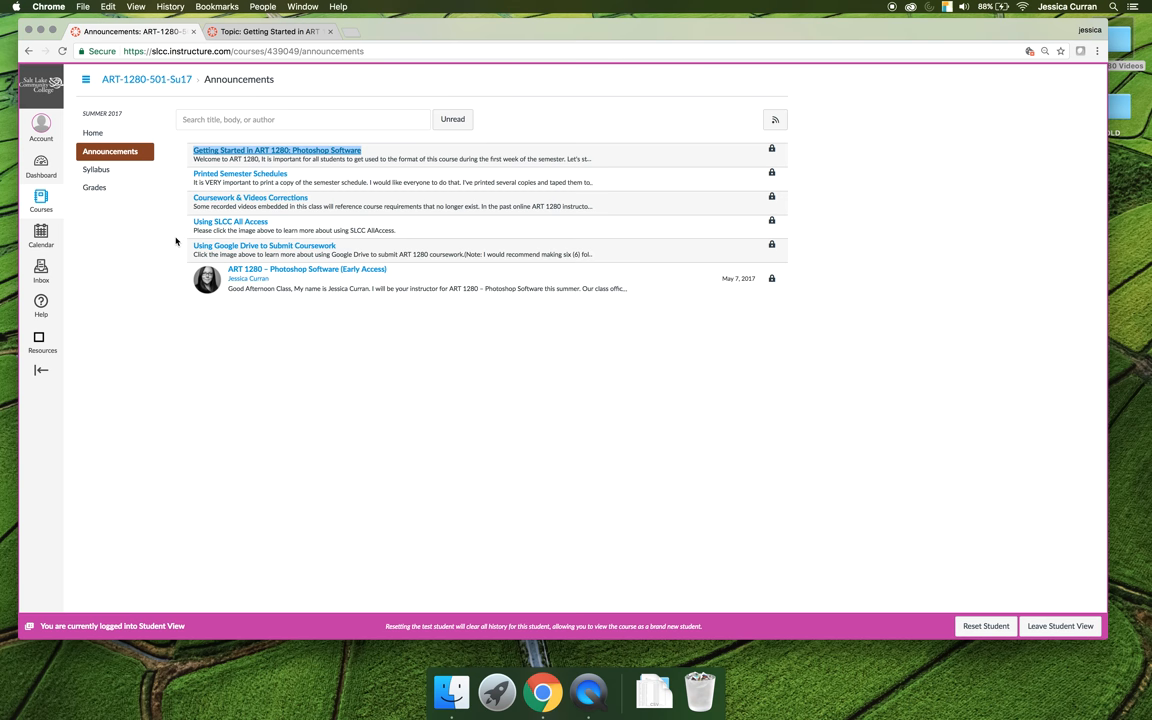
mouse_move(180, 237)
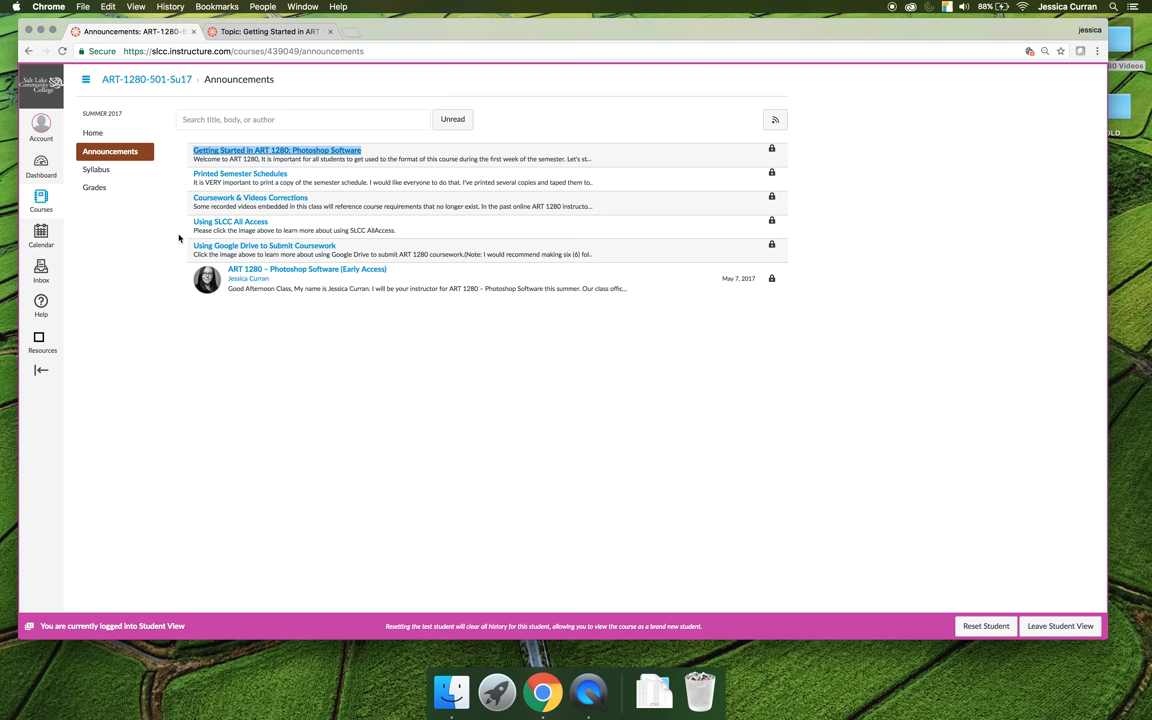